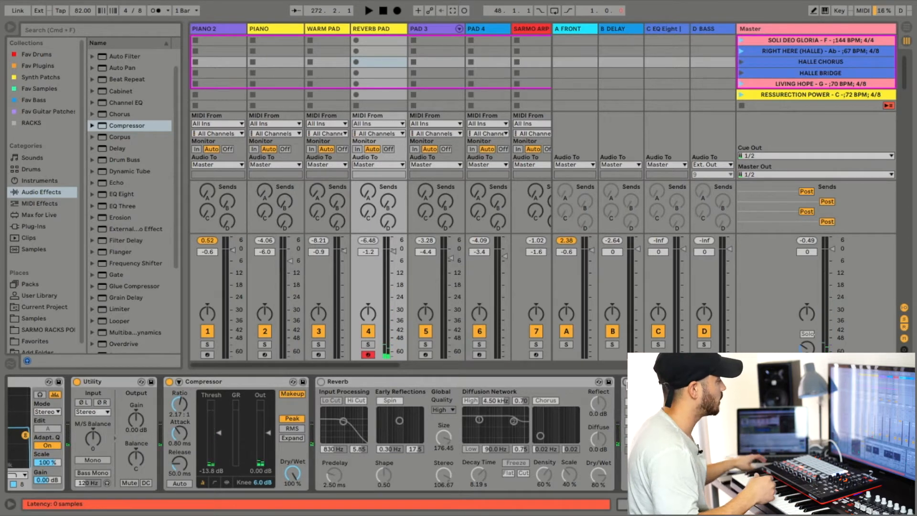
Step: Switch on the Reverb device after Utility and Compressor on the REVERB PAD track
click(322, 382)
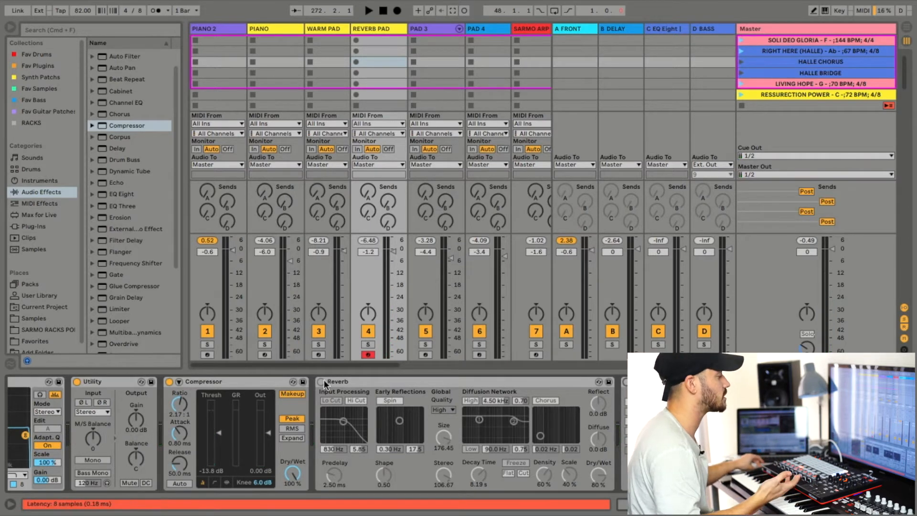
click(321, 381)
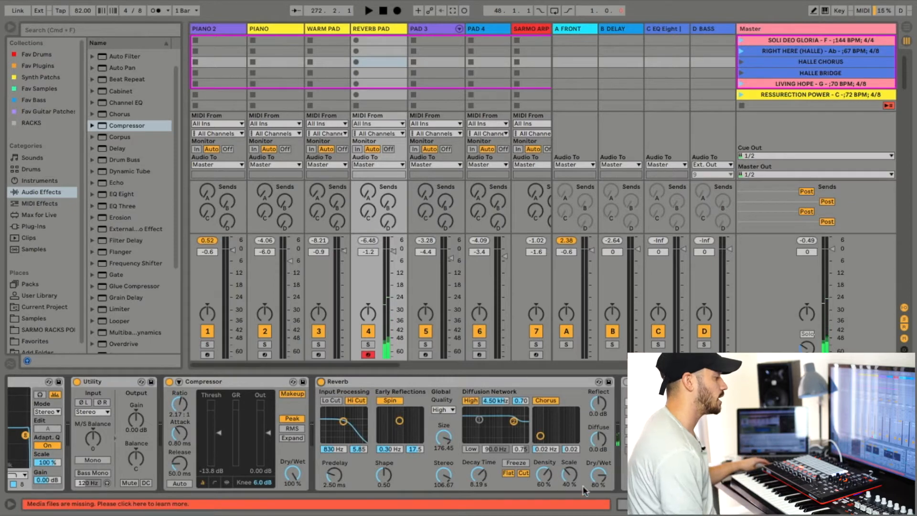